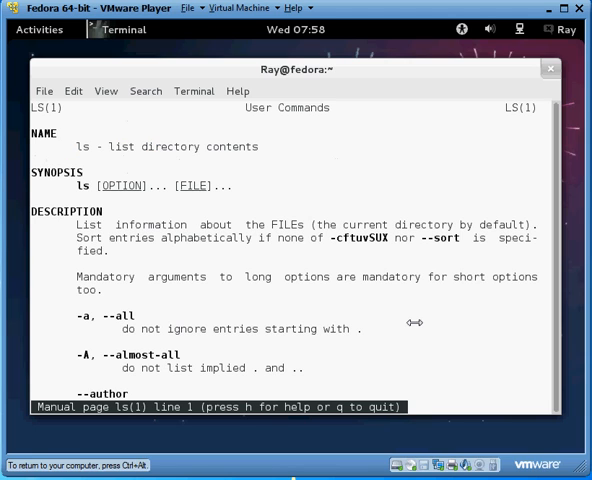
{"action": "mouse_move", "coordinate": [240, 268]}
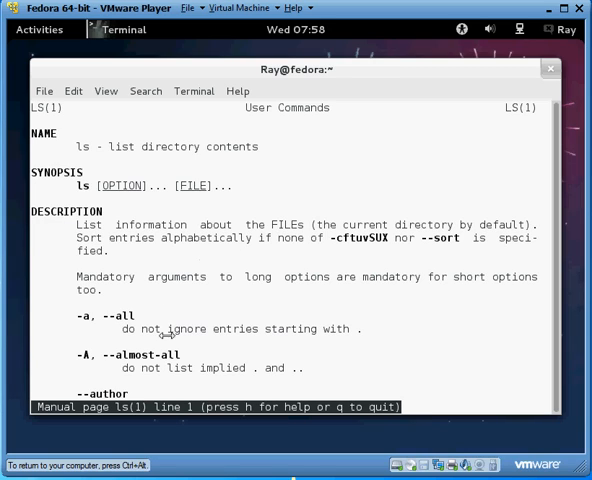
{"action": "mouse_move", "coordinate": [167, 335]}
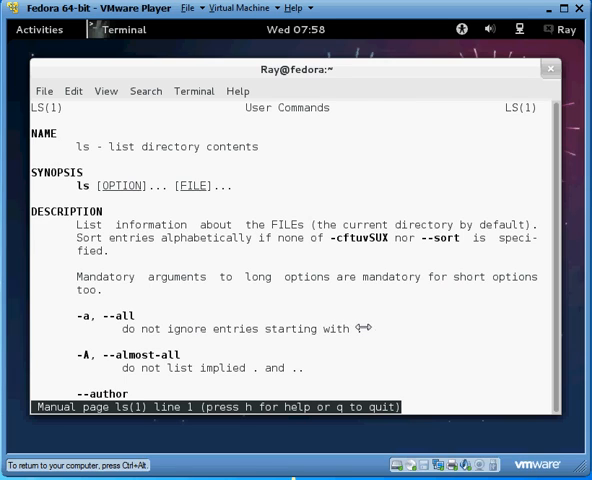
Scroll the man ls page to line 72, covering --group-directories-first, --no-group, -h and --si
{"action": "scroll", "scroll_direction": "down", "scroll_amount": 3}
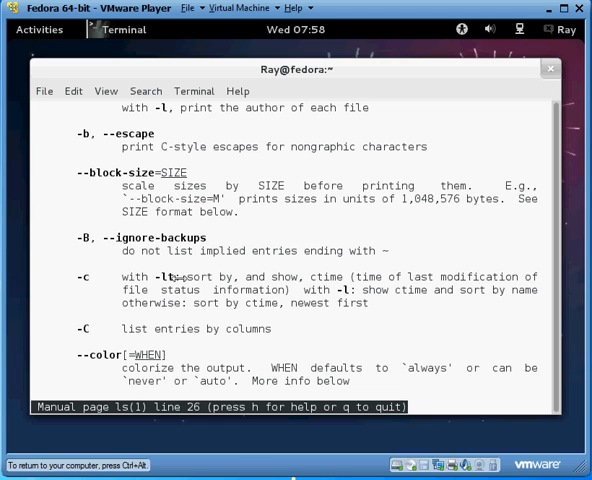
{"action": "scroll", "scroll_direction": "down", "scroll_amount": 3}
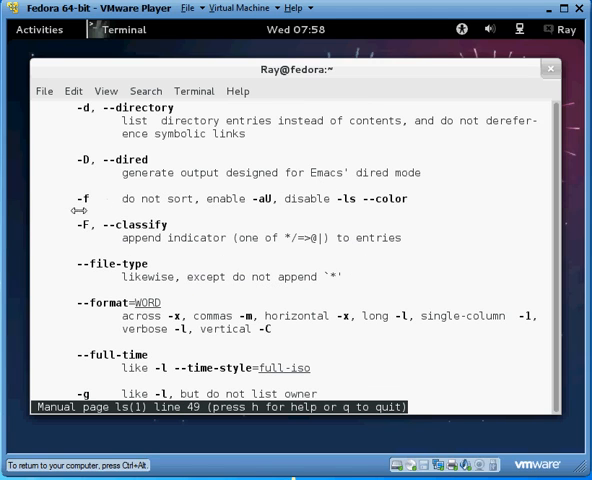
{"action": "scroll", "scroll_direction": "down", "scroll_amount": 3}
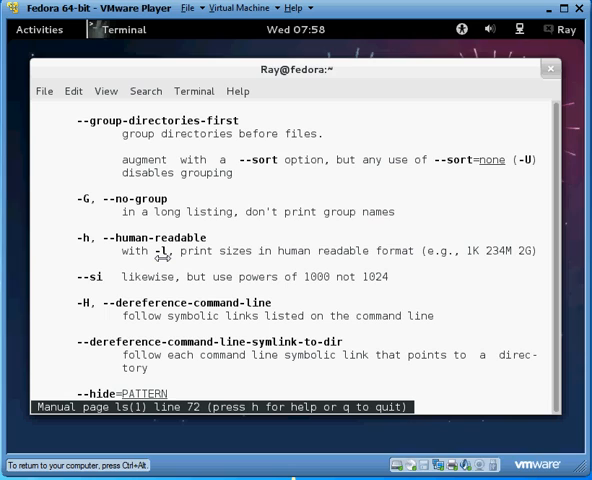
{"action": "mouse_move", "coordinate": [185, 277]}
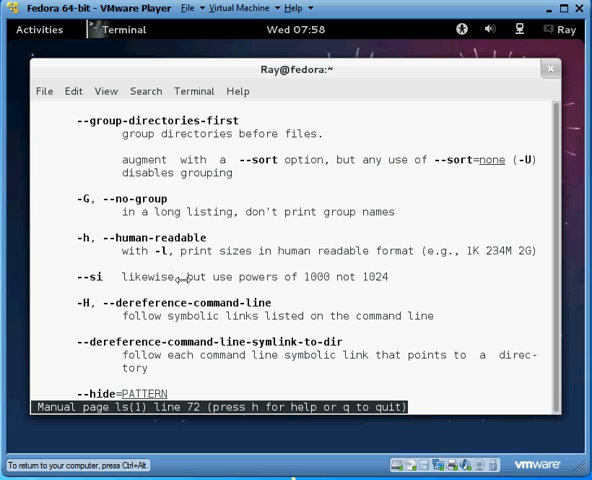
{"action": "mouse_move", "coordinate": [196, 282]}
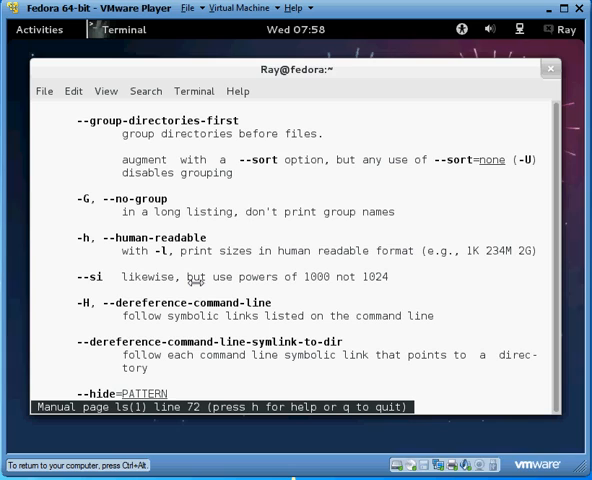
Search the ls manual page for 'long' so matches highlight around line 65
{"action": "key", "text": "q"}
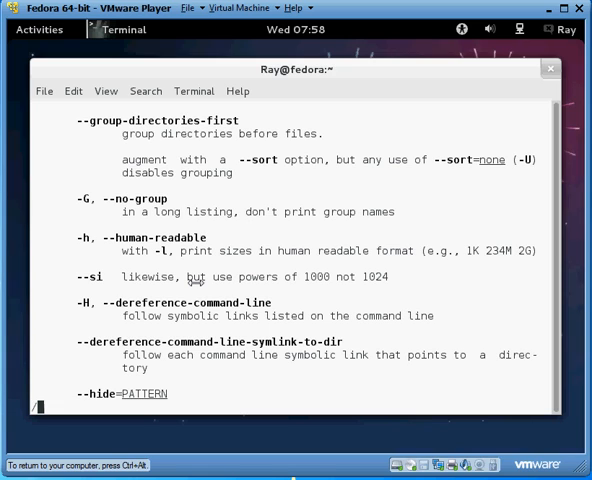
{"action": "type", "text": "long"}
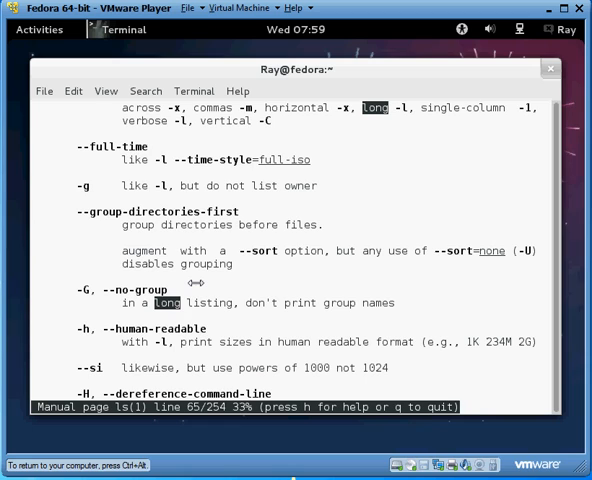
Quit and rerun man ls, then scroll to line 95 showing the -l option
{"action": "key", "text": "q"}
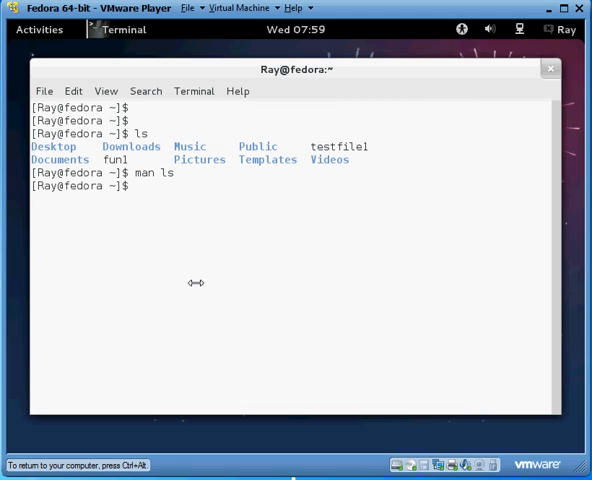
{"action": "key", "text": "Return"}
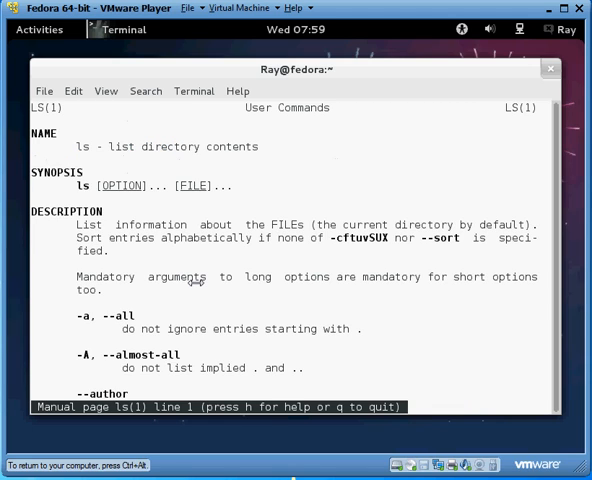
{"action": "scroll", "scroll_direction": "down", "scroll_amount": 3}
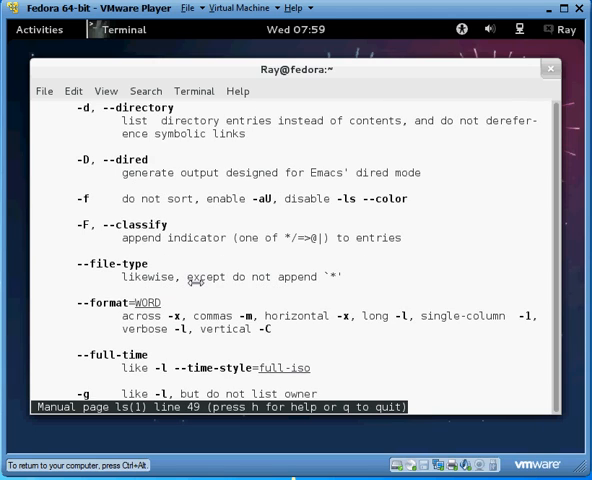
{"action": "scroll", "scroll_direction": "down", "scroll_amount": 3}
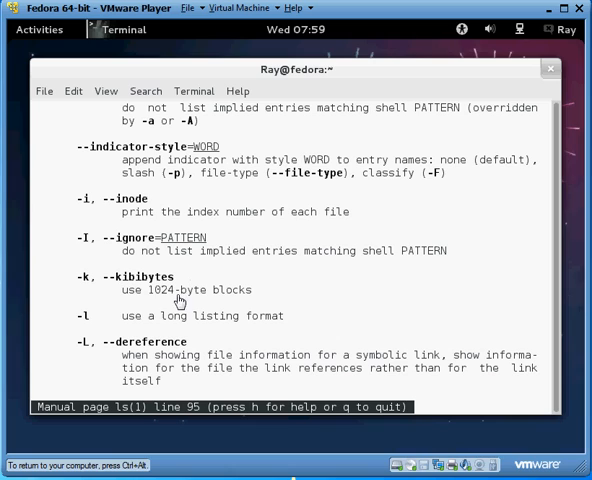
{"action": "mouse_move", "coordinate": [282, 320]}
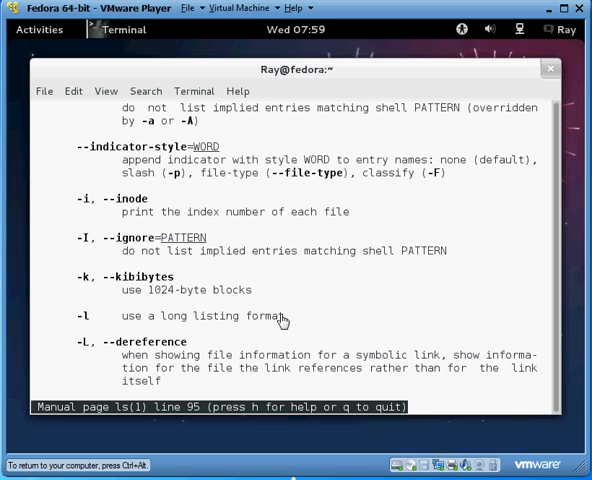
{"action": "key", "text": "q"}
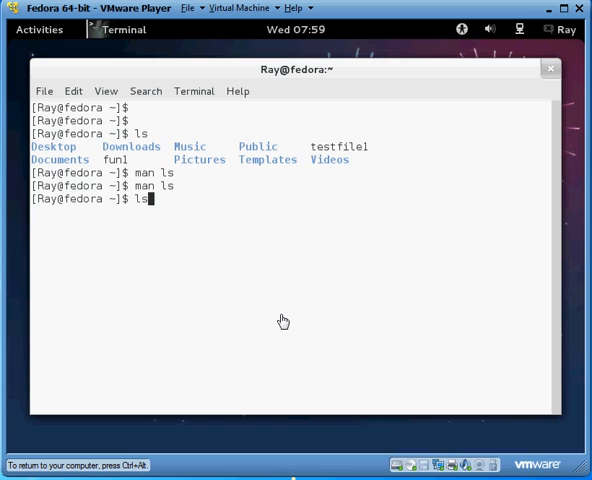
{"action": "type", "text": "-l"}
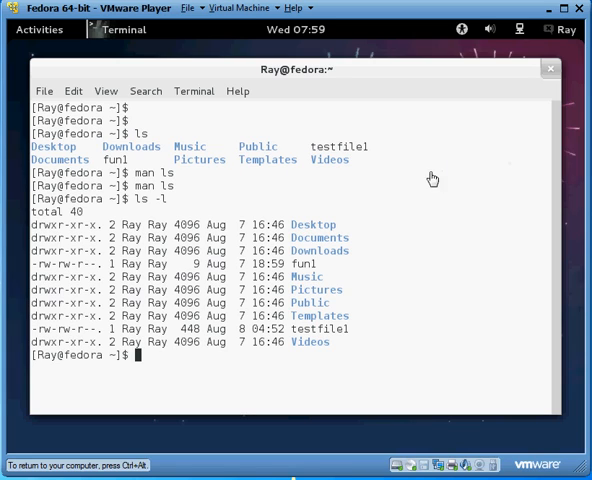
{"action": "mouse_move", "coordinate": [153, 158]}
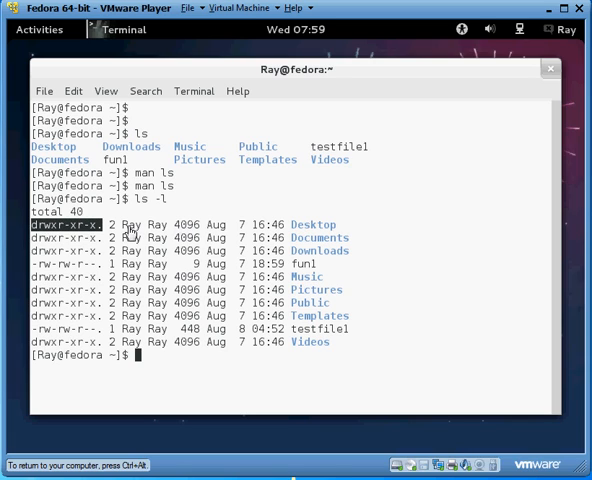
{"action": "mouse_move", "coordinate": [265, 223]}
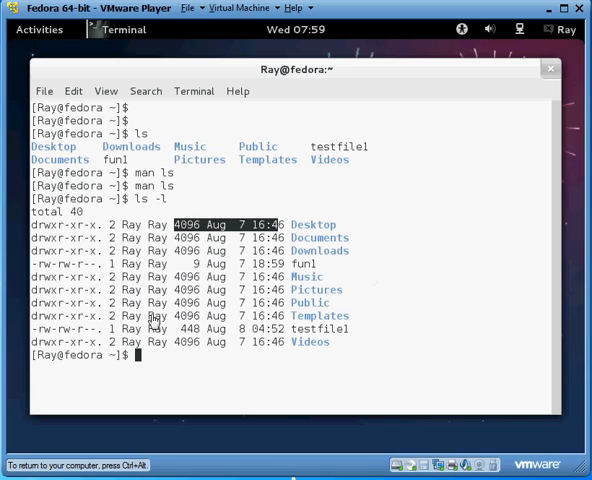
{"action": "mouse_move", "coordinate": [329, 359]}
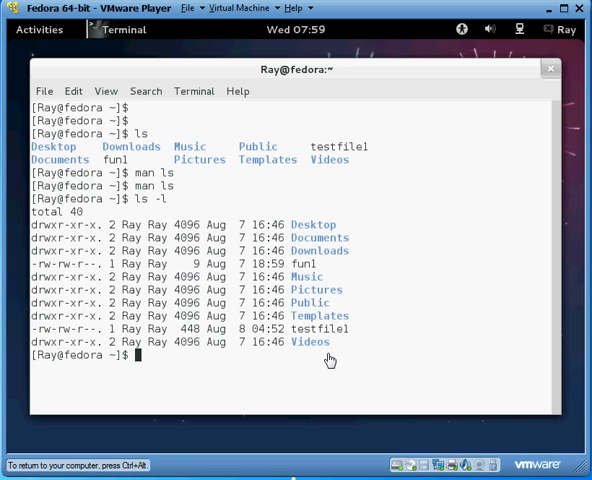
Run 'info ls' and scroll to the 'Which files are listed' section on --ignore
{"action": "type", "text": "info"}
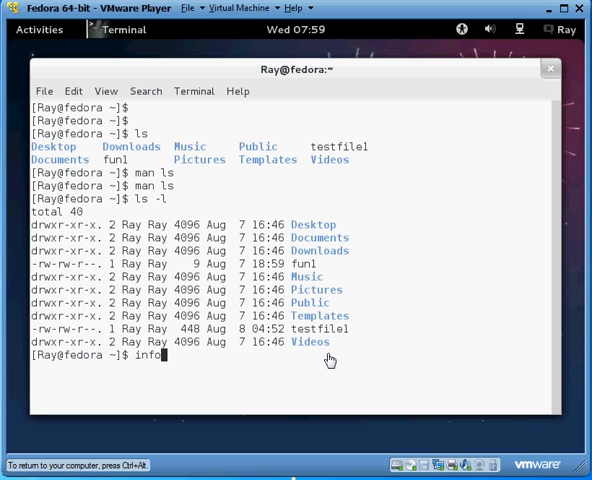
{"action": "type", "text": "ls"}
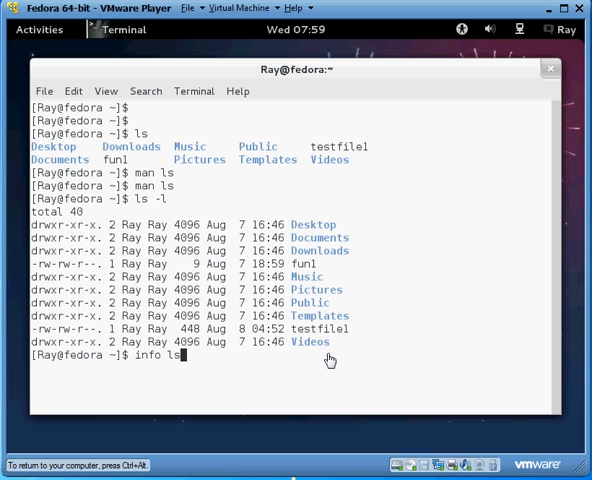
{"action": "key", "text": "Return"}
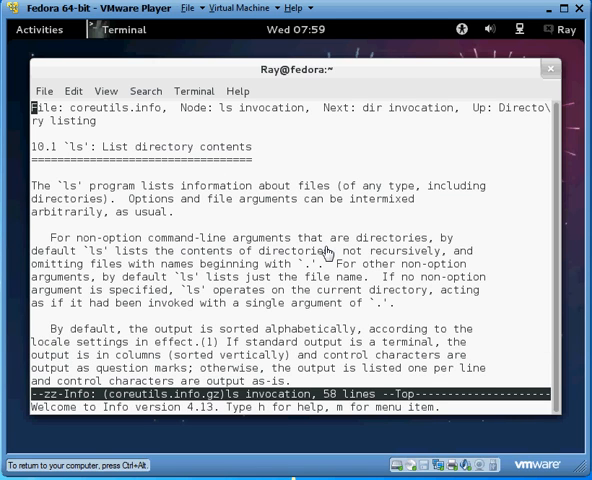
{"action": "scroll", "scroll_direction": "down", "scroll_amount": 3}
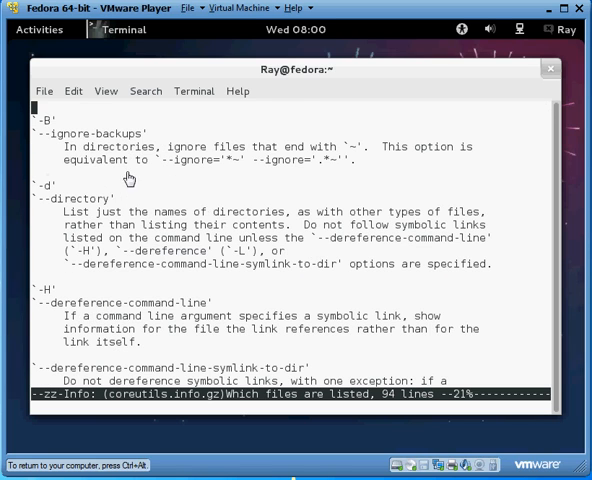
{"action": "scroll", "scroll_direction": "down", "scroll_amount": 3}
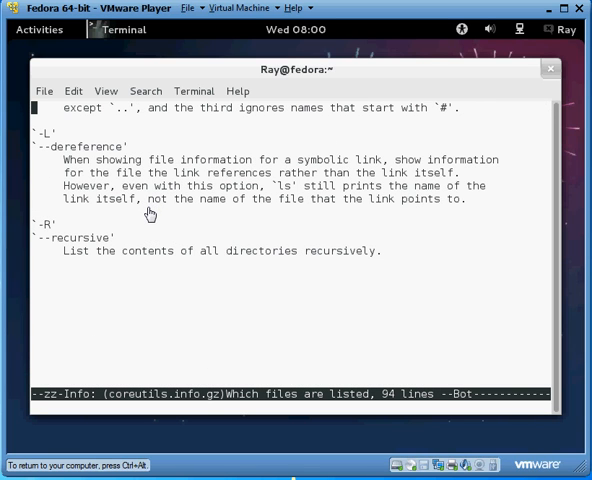
{"action": "scroll", "scroll_direction": "down", "scroll_amount": 3}
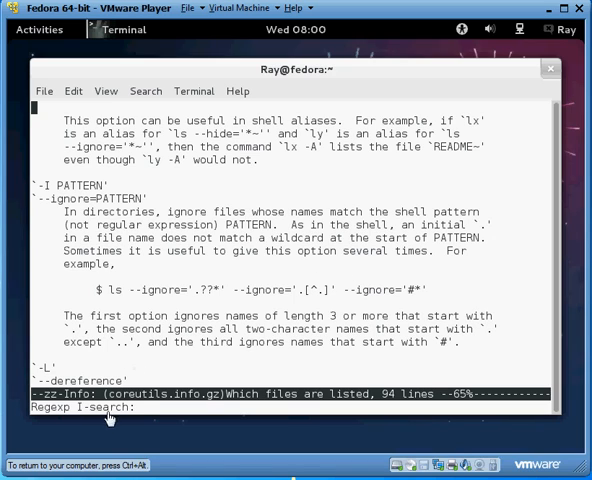
{"action": "mouse_move", "coordinate": [175, 448]}
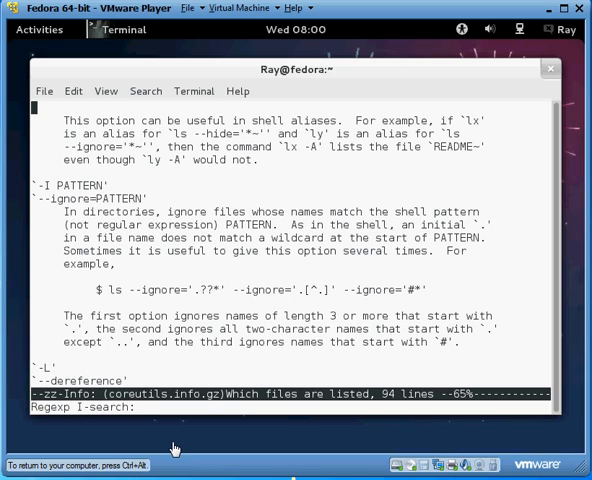
{"action": "type", "text": "long"}
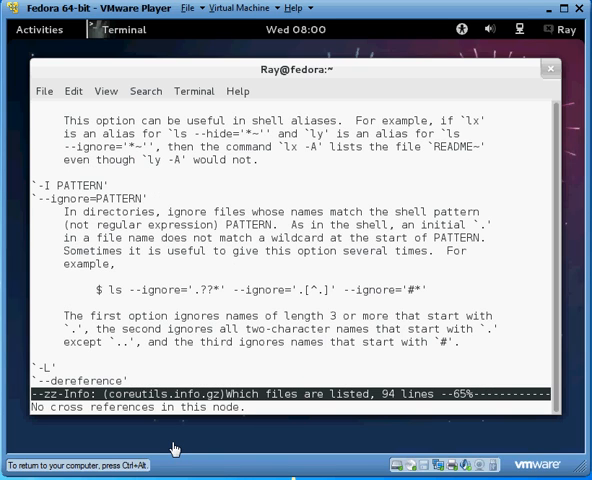
{"action": "scroll", "scroll_direction": "down", "scroll_amount": 3}
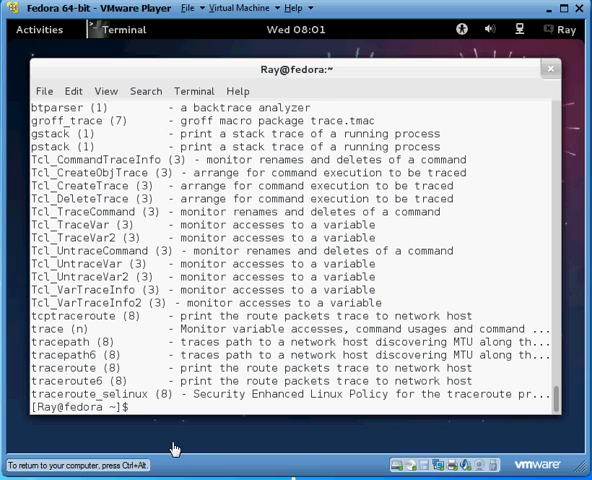
{"action": "mouse_move", "coordinate": [90, 152]}
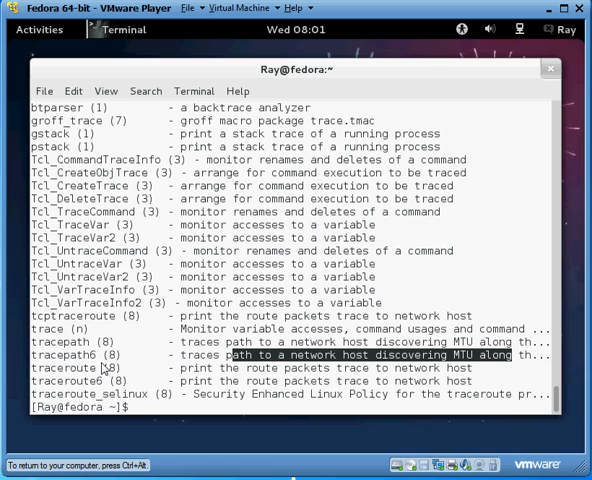
Highlight part of the tracepath6 result, scroll the trace matches, and begin typing an m command
{"action": "double_click", "coordinate": [60, 341]}
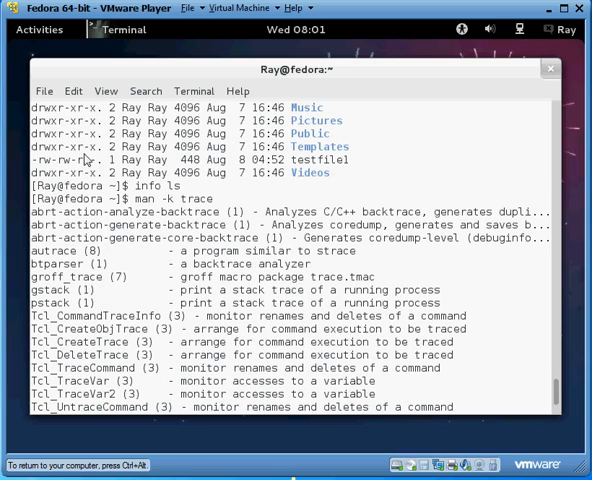
{"action": "scroll", "scroll_direction": "down", "scroll_amount": 3}
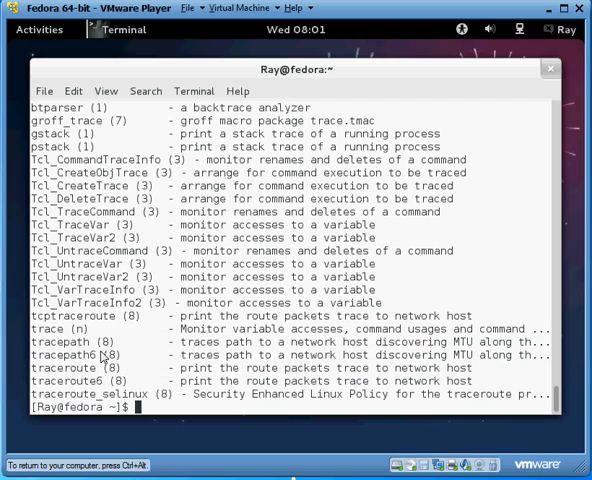
{"action": "mouse_move", "coordinate": [286, 390]}
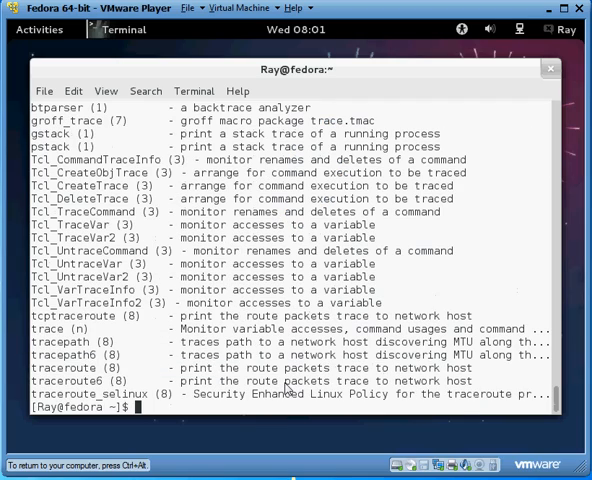
{"action": "type", "text": "m"}
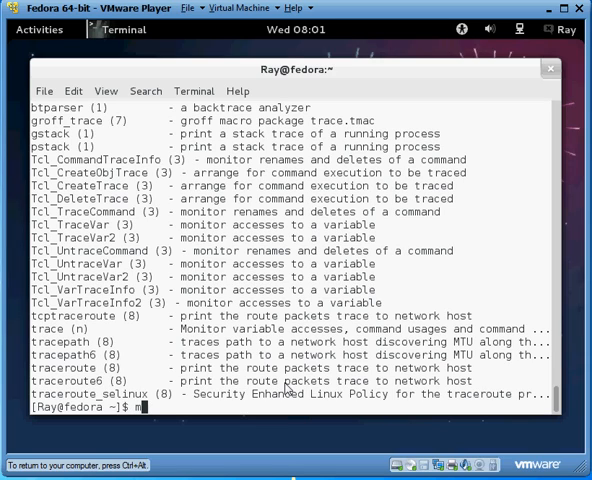